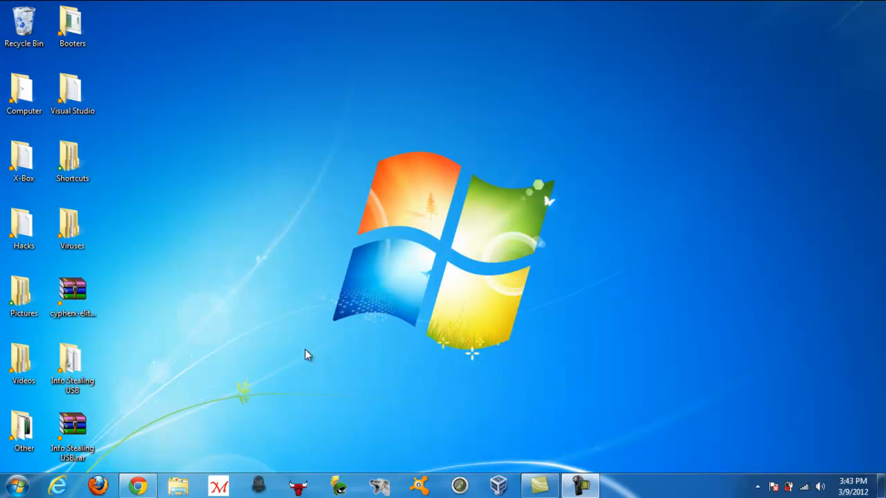
mouse_move(141, 413)
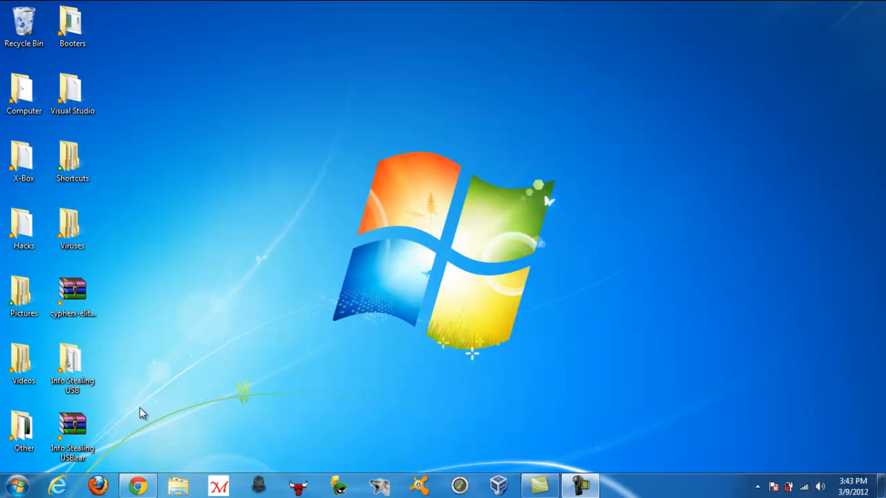
Step: Extract the Info Stealing USB.rar files and Stolen Information folder to the desktop and close WinRAR
click(72, 437)
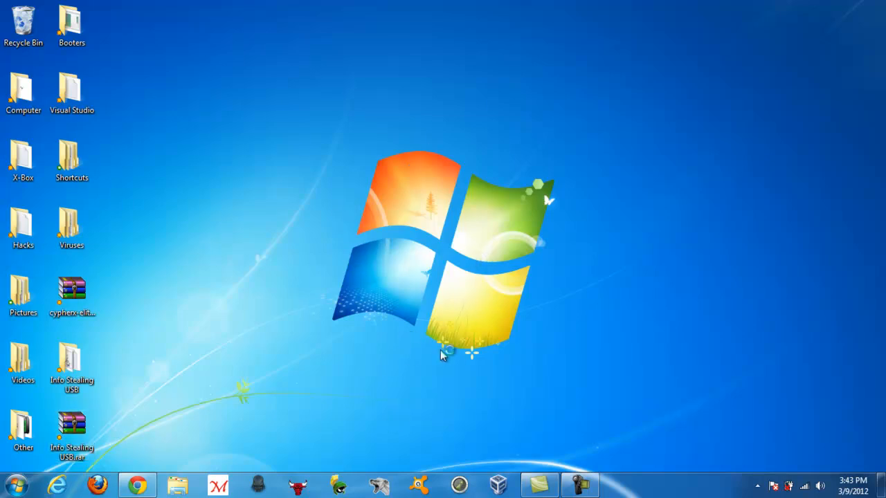
mouse_move(440, 304)
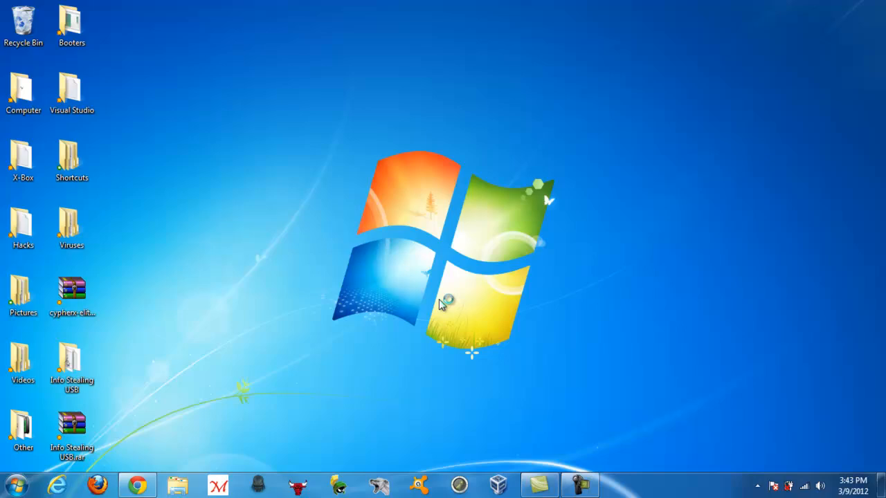
double_click(72, 427)
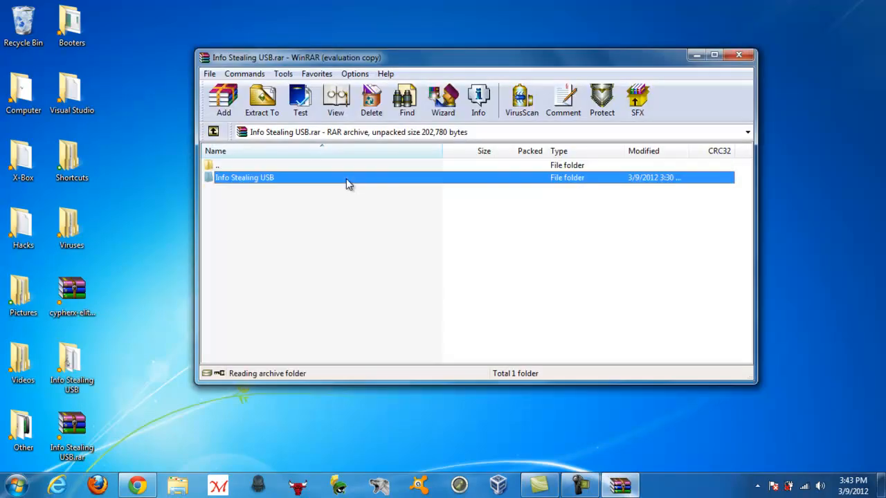
double_click(245, 177)
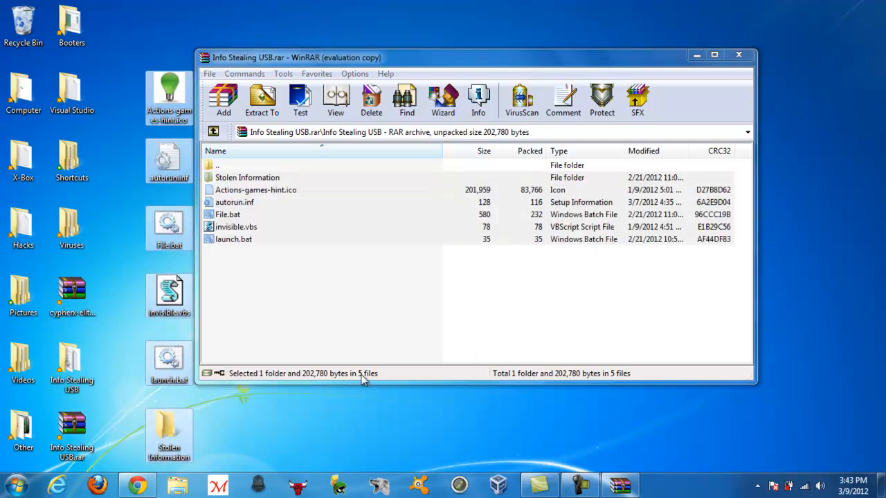
click(739, 54)
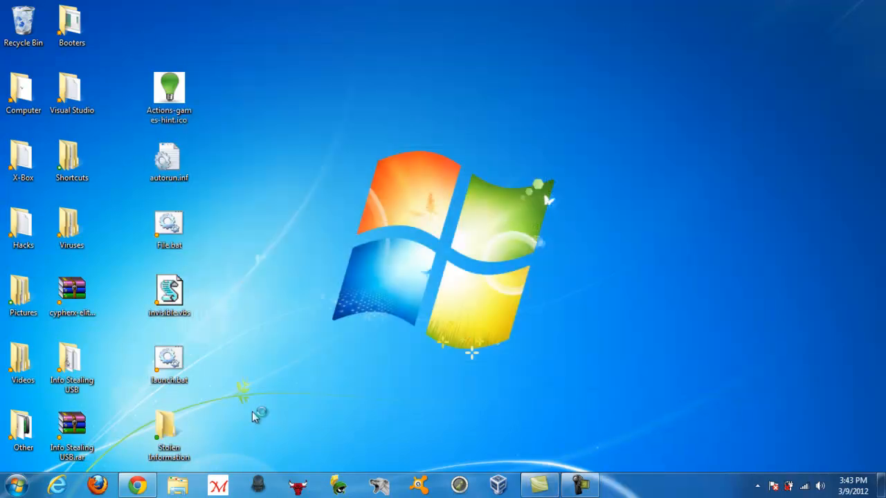
Step: Show the Computer view with the hard drives and the SERVERS (F:) removable drive
click(5, 479)
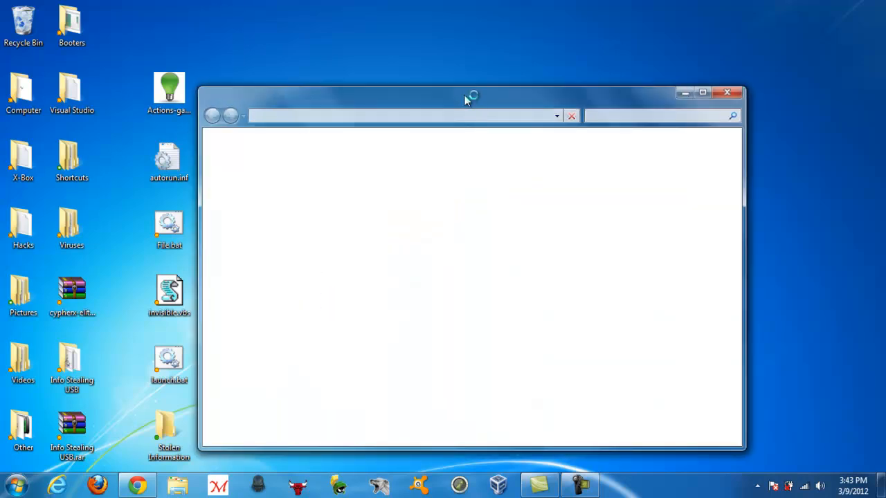
mouse_move(483, 249)
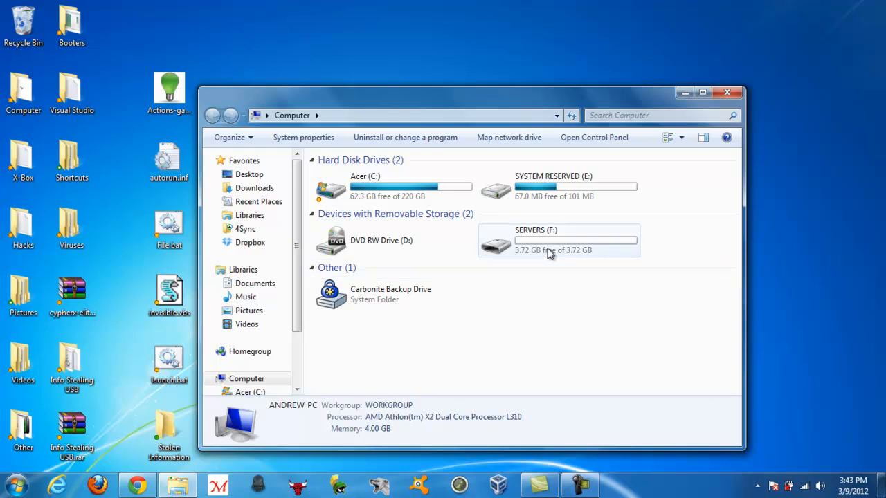
Step: Copy the autorun files and Stolen Information folder onto SERVERS (F:), applying the choice to all 4 name conflicts
double_click(537, 241)
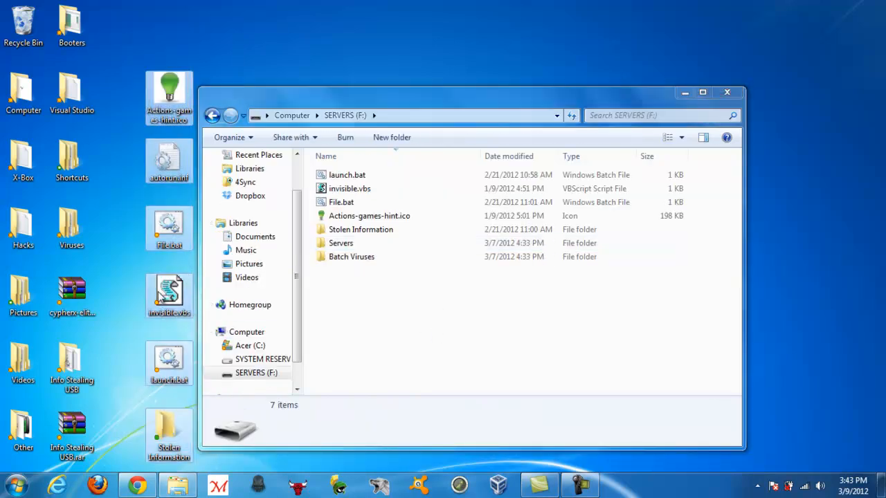
mouse_move(169, 294)
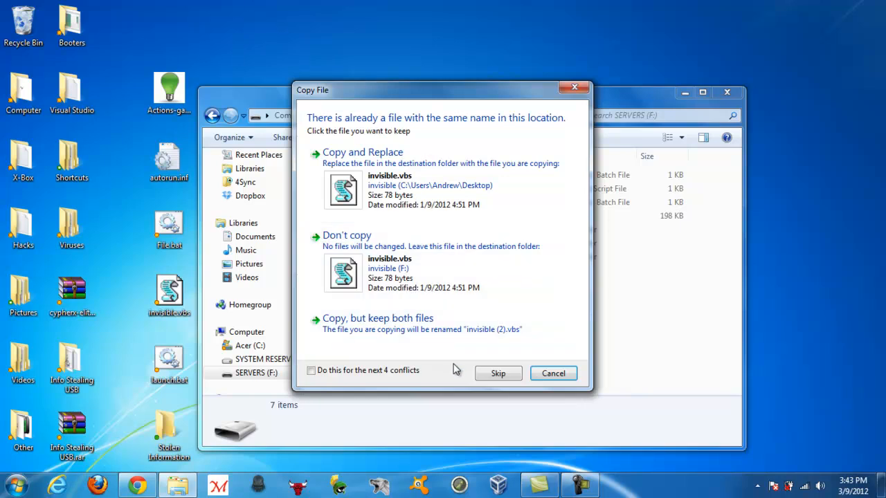
mouse_move(413, 377)
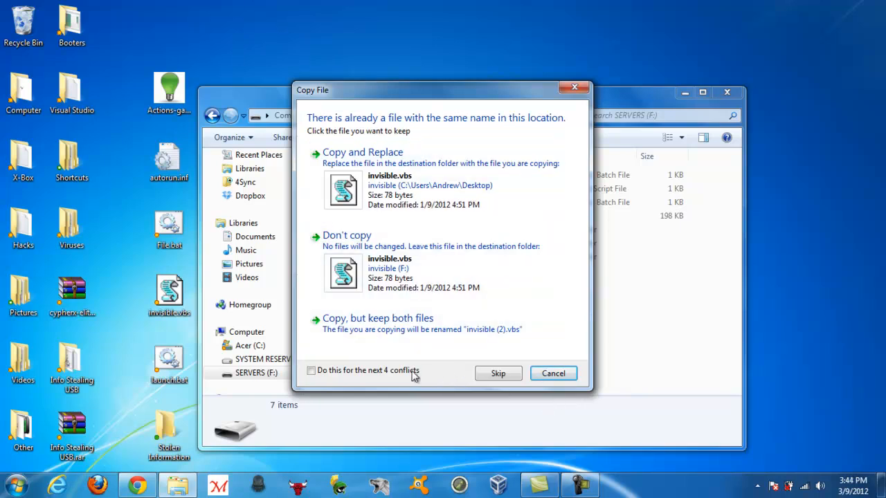
click(498, 374)
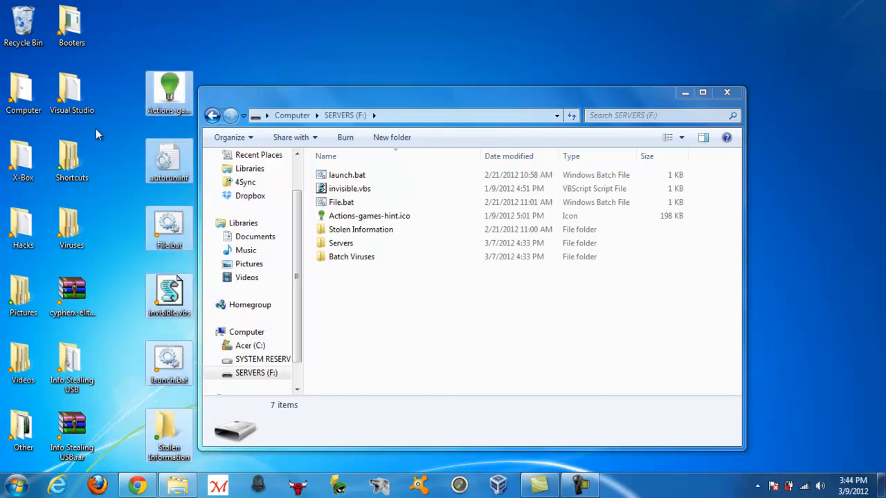
mouse_move(142, 274)
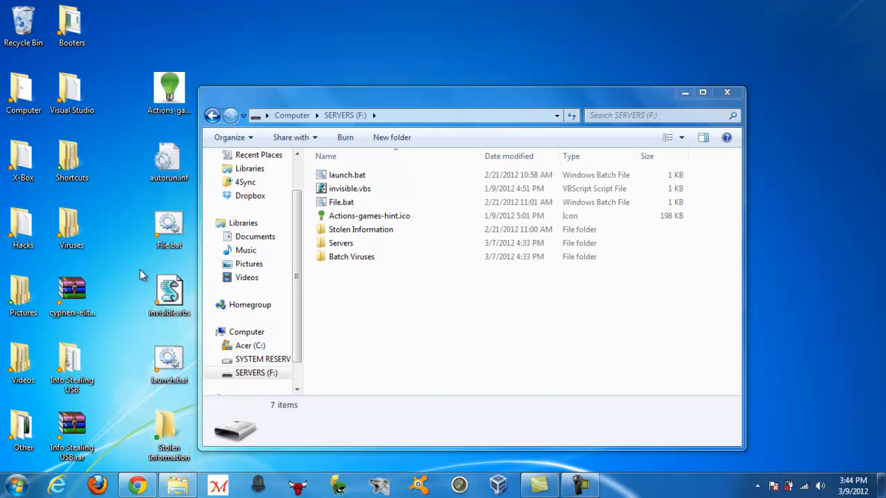
click(169, 429)
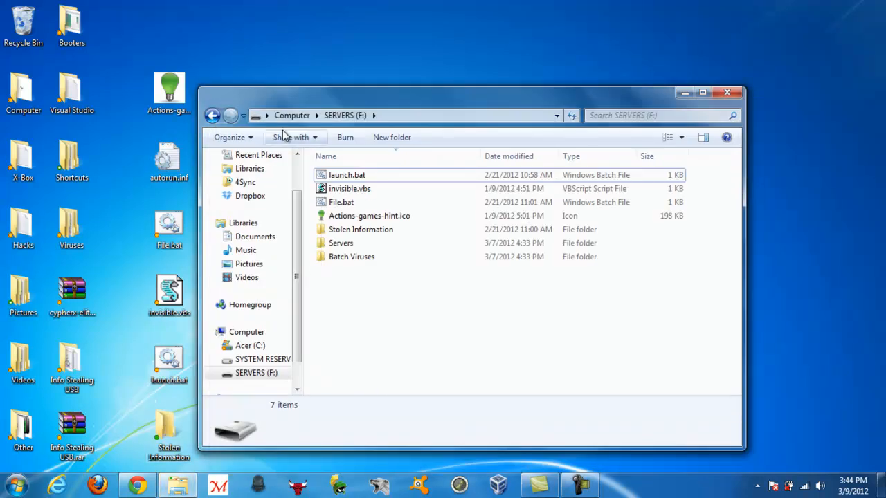
mouse_move(99, 210)
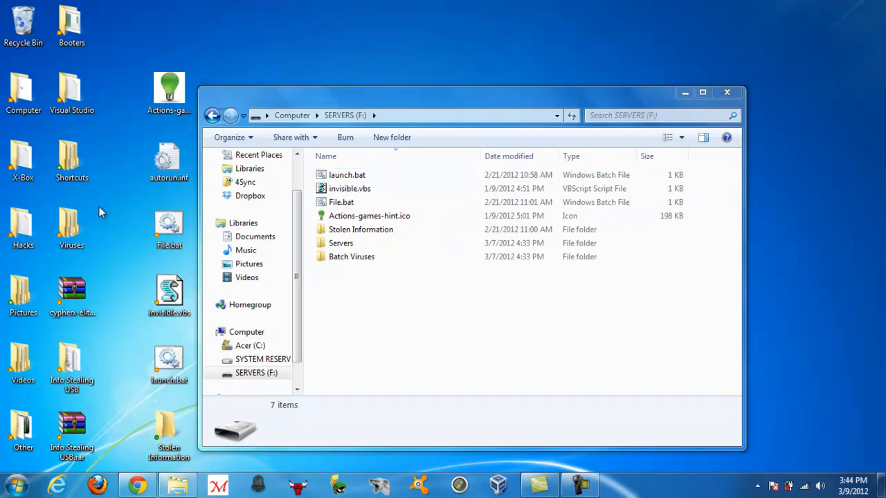
mouse_move(117, 50)
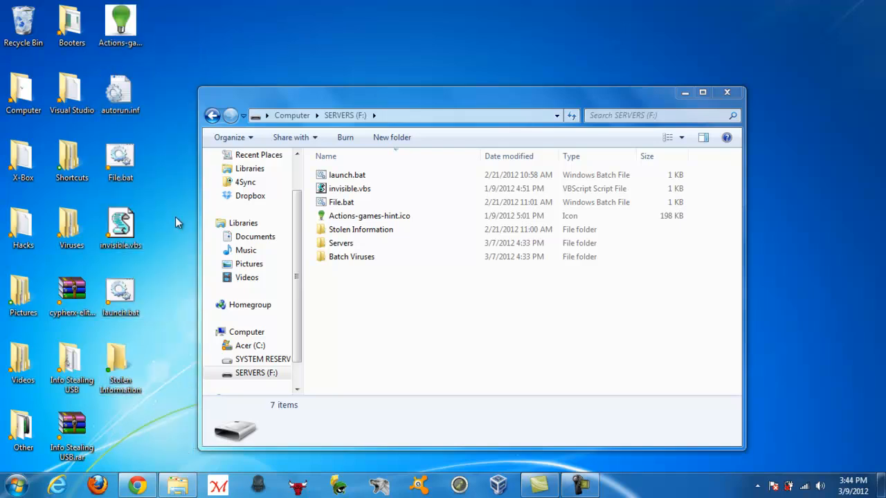
mouse_move(180, 253)
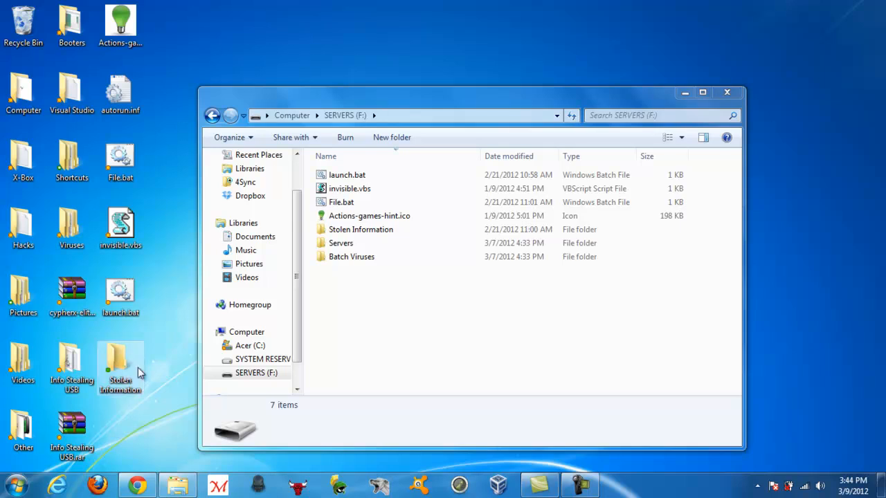
mouse_move(183, 334)
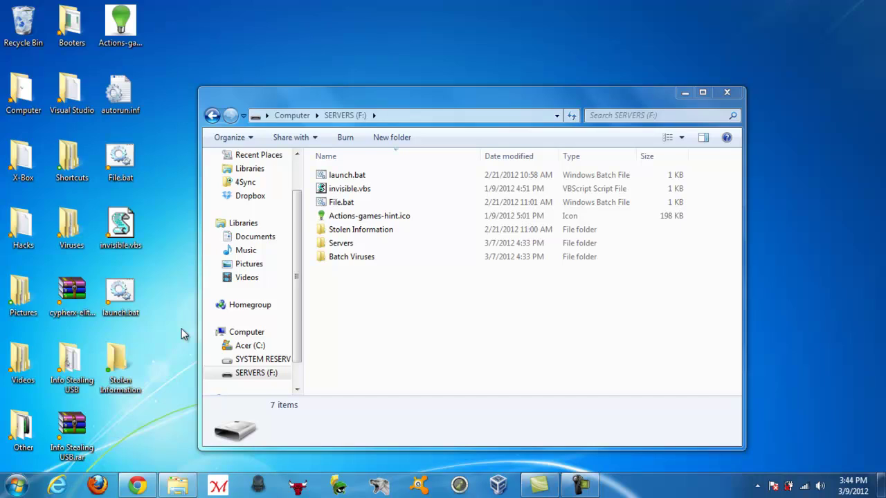
mouse_move(175, 276)
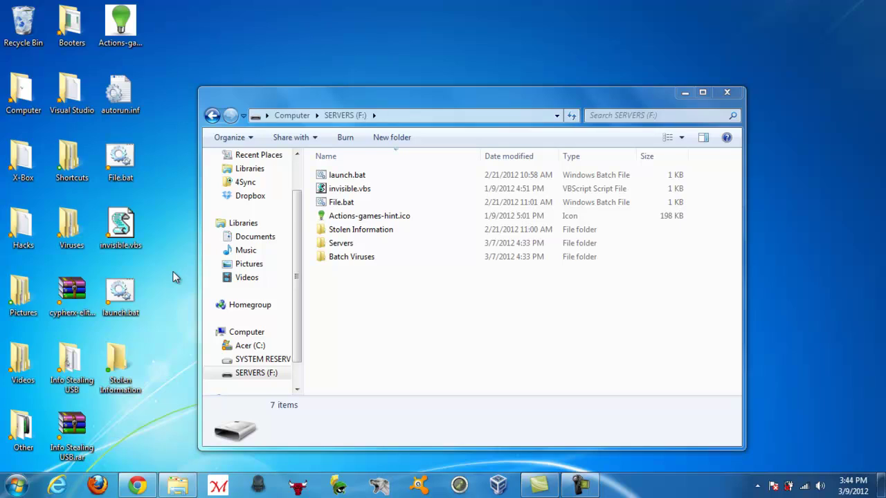
mouse_move(155, 103)
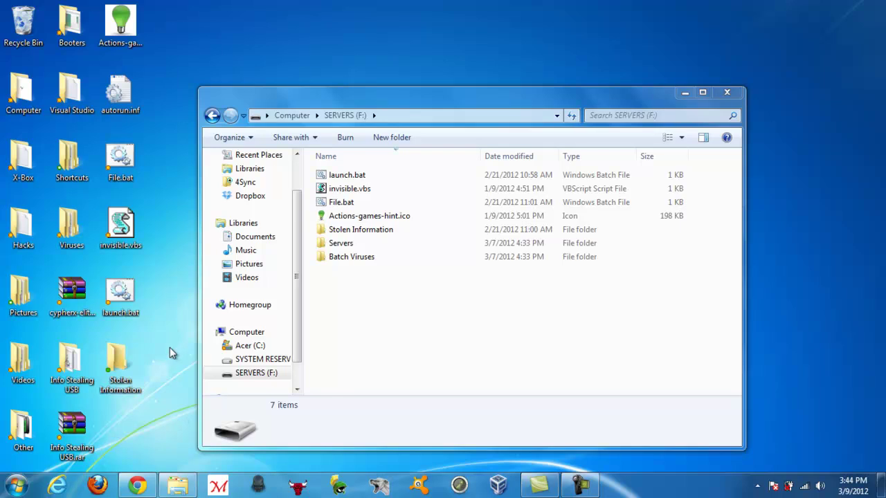
mouse_move(175, 284)
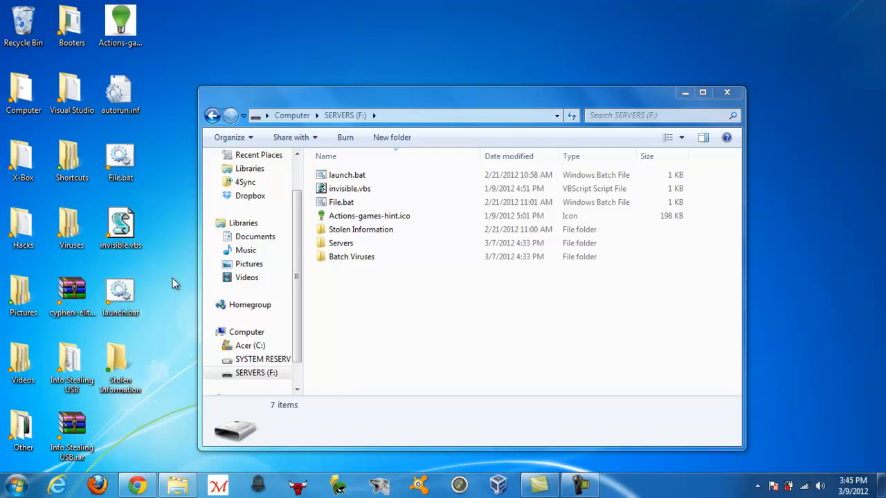
mouse_move(158, 310)
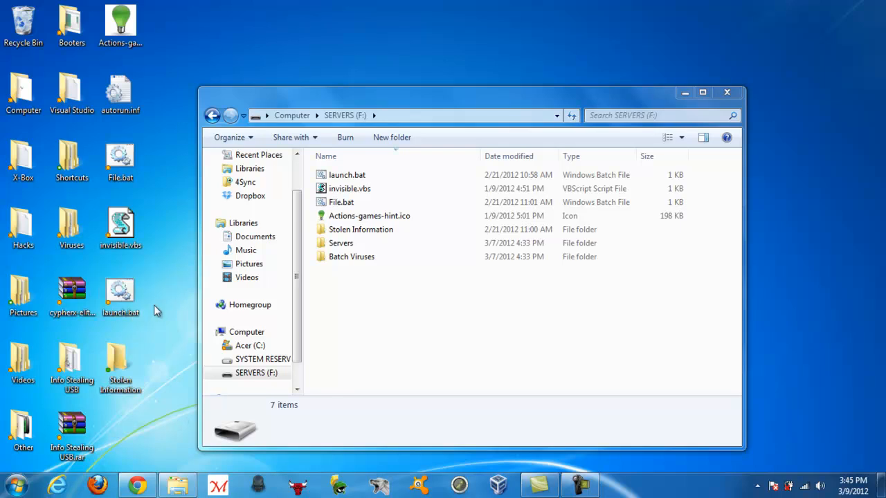
mouse_move(146, 5)
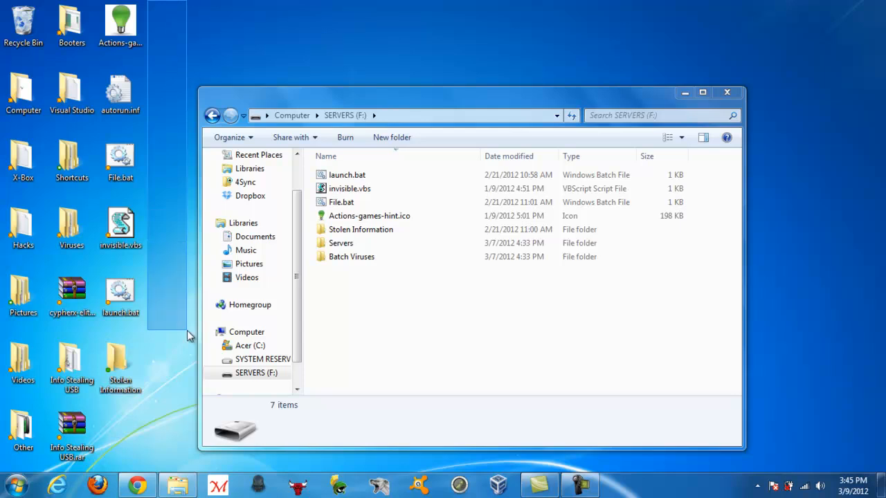
mouse_move(197, 477)
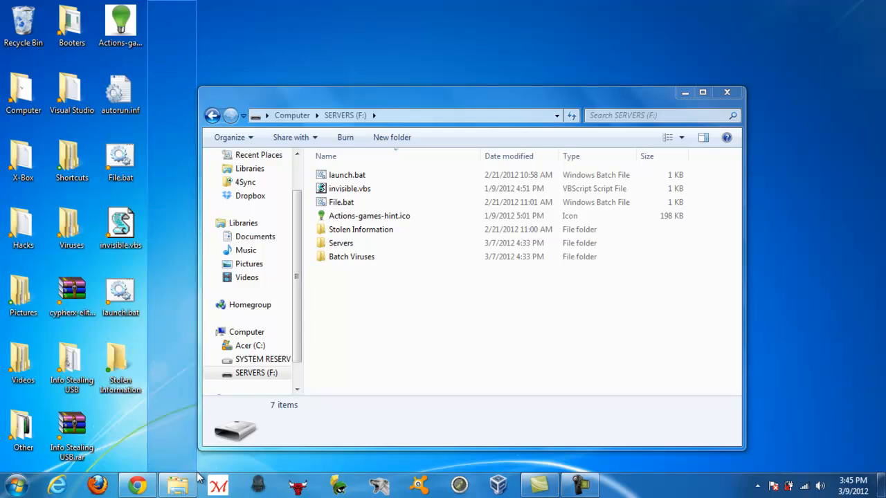
mouse_move(354, 313)
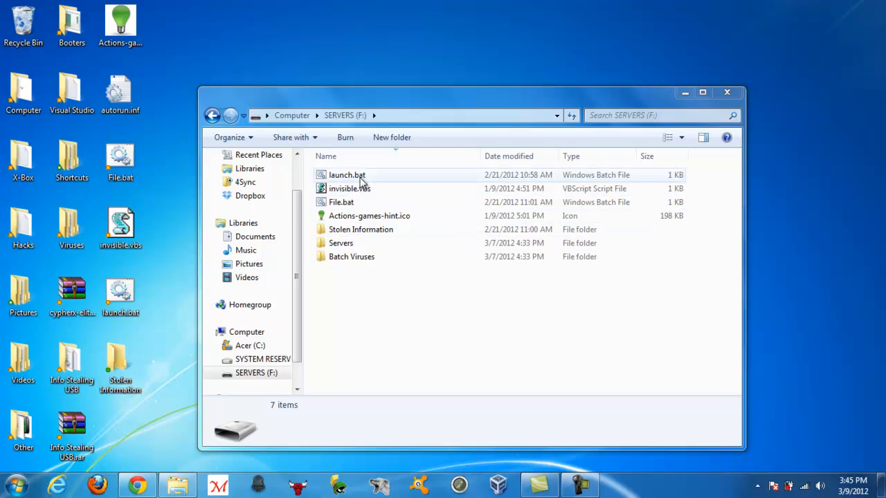
mouse_move(364, 301)
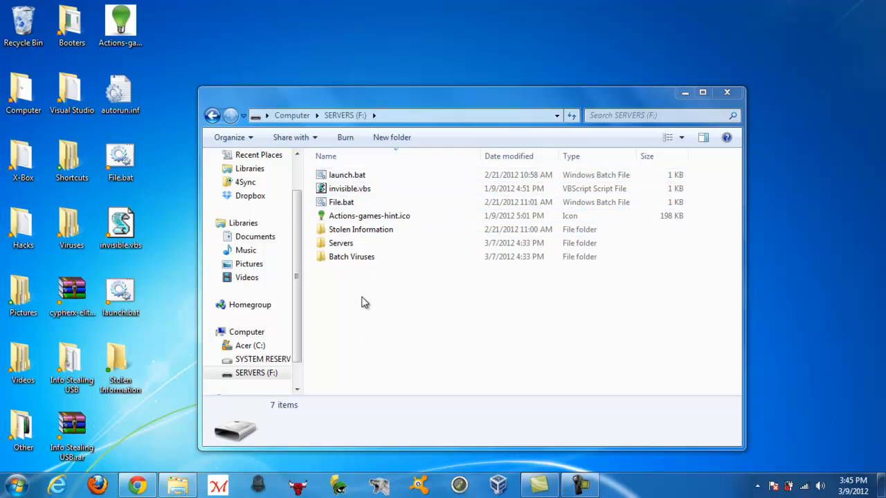
mouse_move(368, 313)
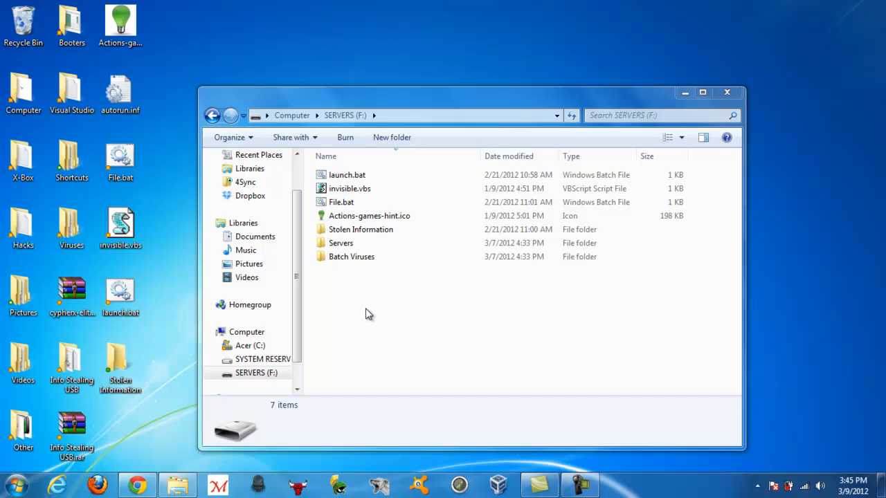
mouse_move(363, 321)
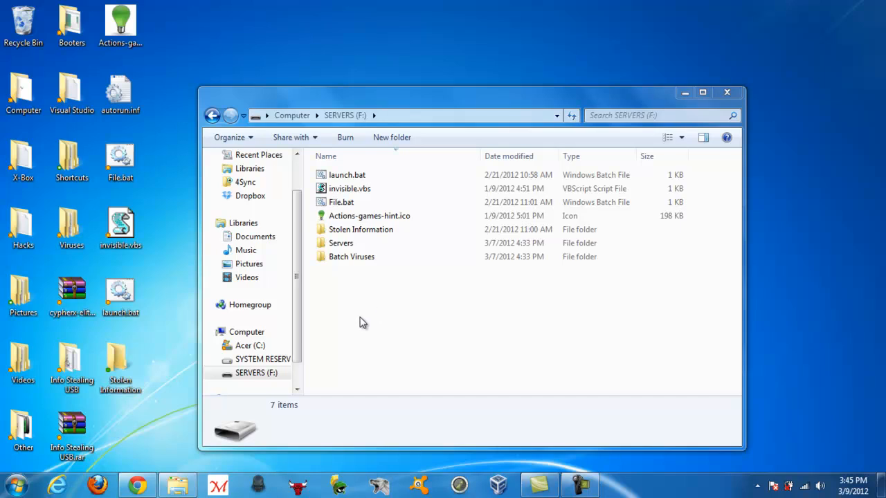
Step: Show the context menu for launch.bat, dismiss it, then show the one for invisible.vbs
click(346, 175)
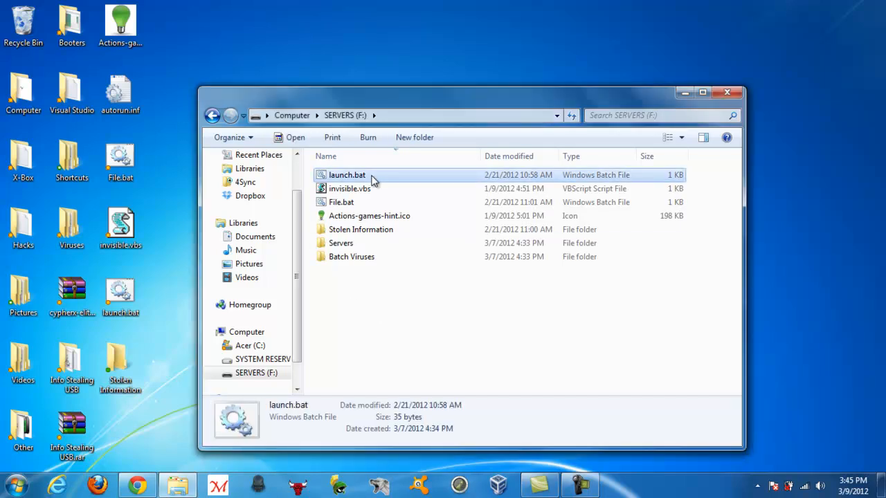
right_click(346, 174)
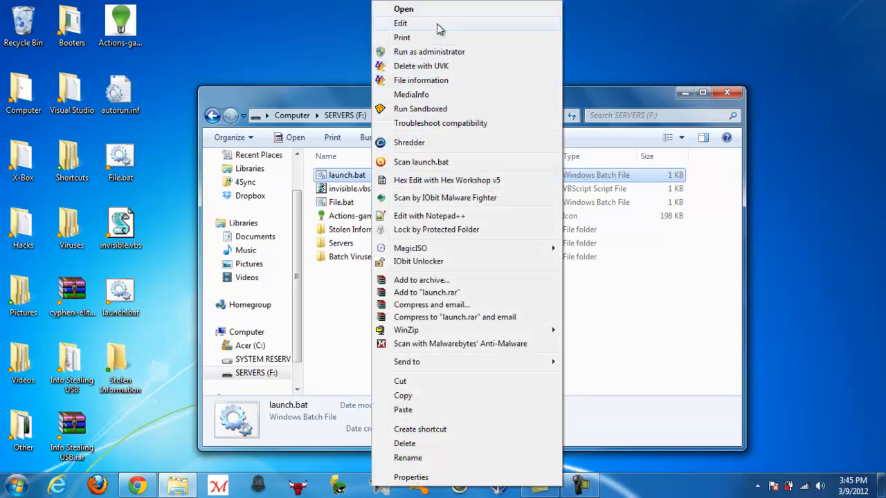
click(400, 22)
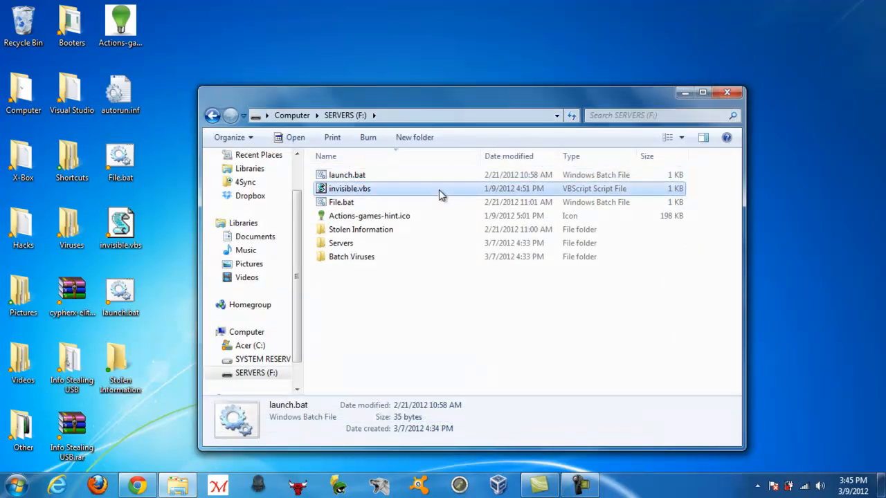
right_click(348, 188)
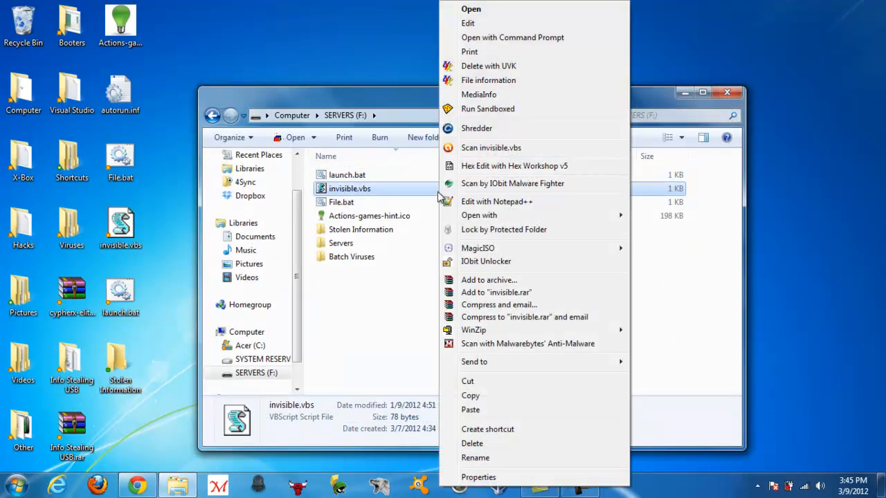
Step: View invisible.vbs's one-line Wscript command in Notepad, then run File.bat and close its console window
click(497, 202)
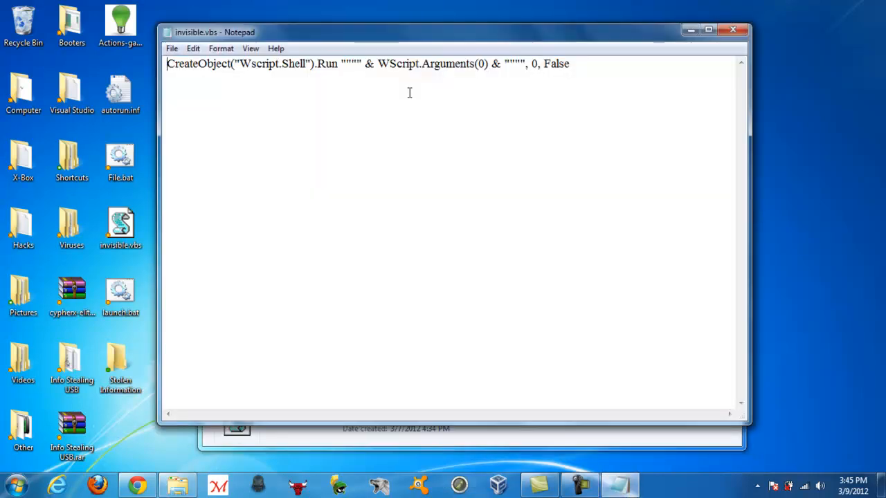
drag(197, 63, 570, 63)
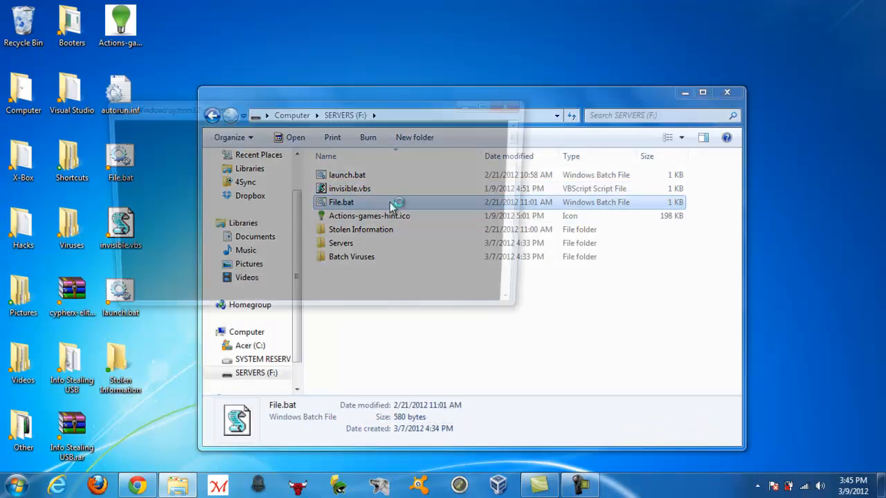
double_click(341, 202)
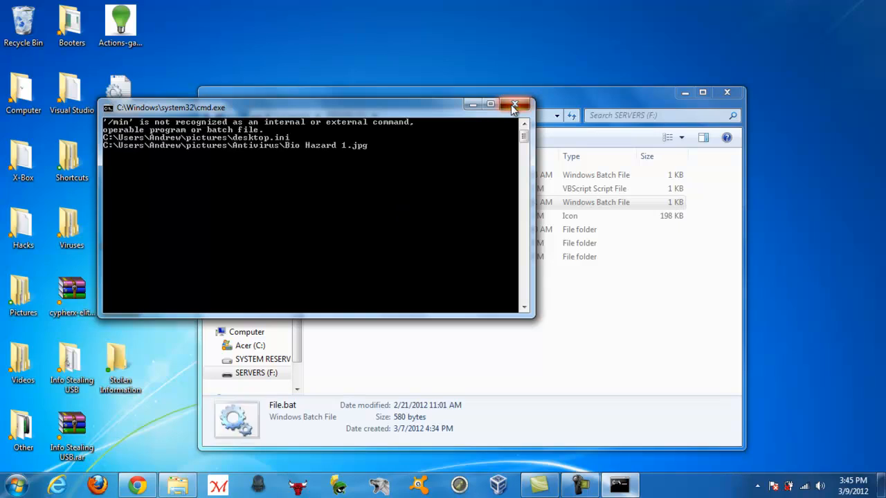
click(515, 104)
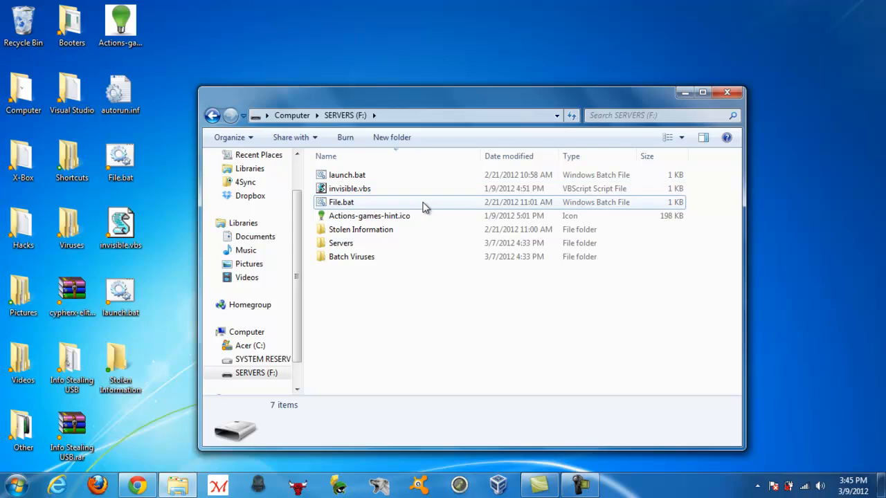
click(341, 202)
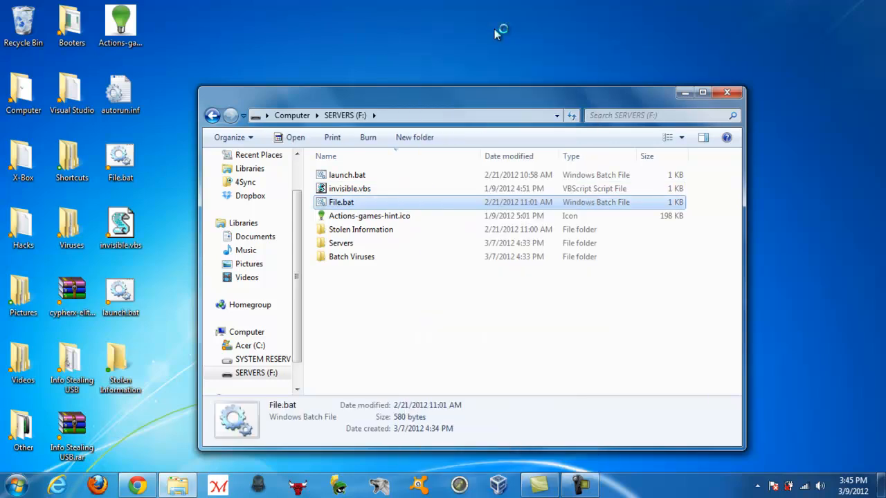
double_click(341, 202)
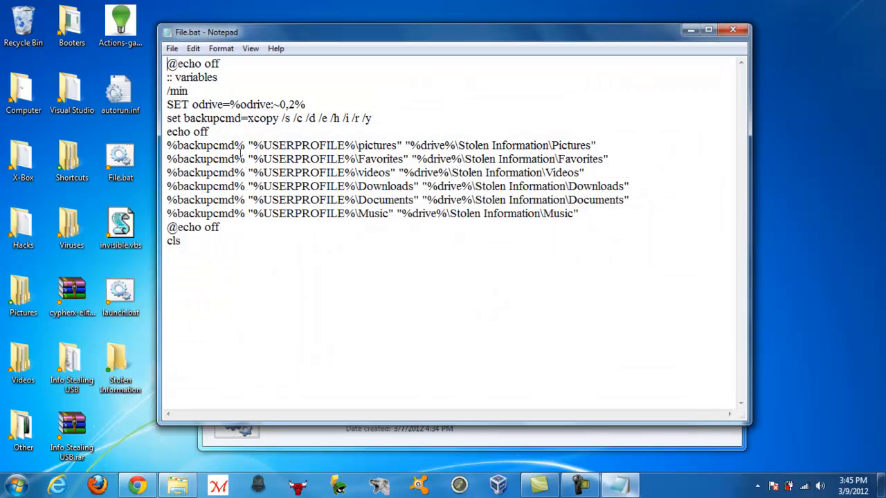
drag(167, 146, 400, 145)
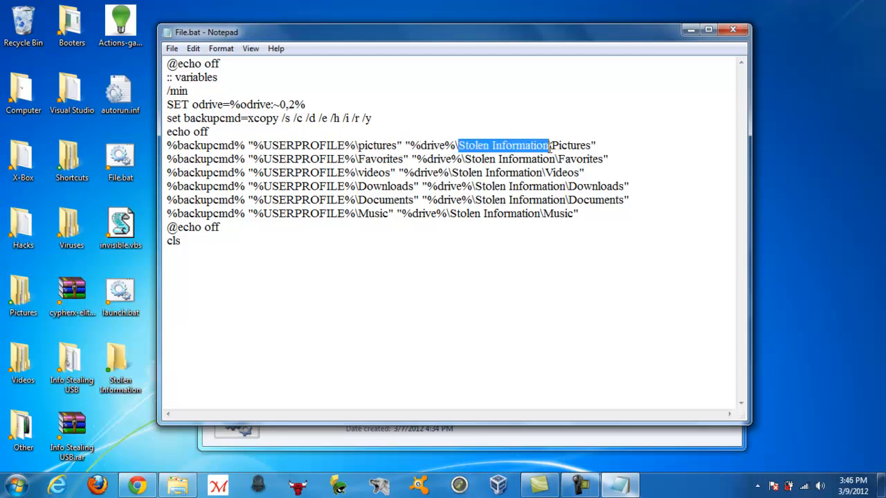
double_click(571, 145)
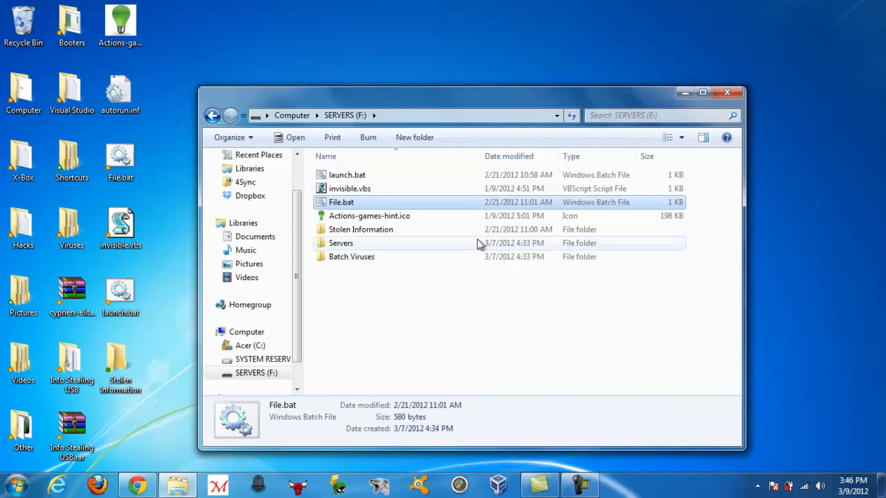
Step: Permanently delete the Pictures folder inside Stolen Information and return to F:
double_click(363, 230)
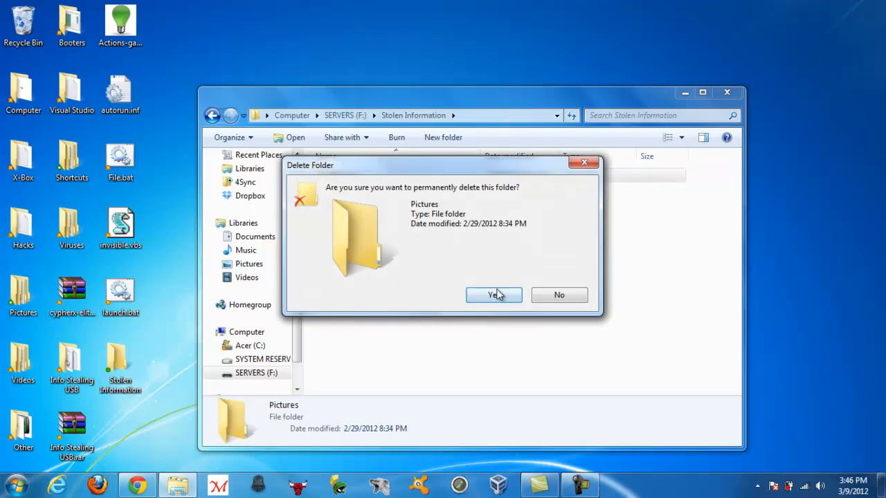
click(493, 295)
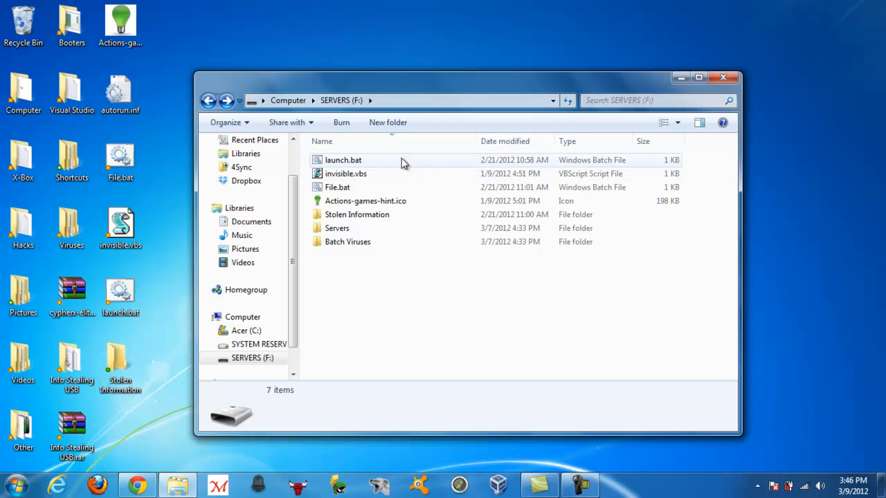
Step: Run launch.bat so wscript.exe runs invisible.vbs with File.bat, then return to the SERVERS (F:) listing
click(344, 161)
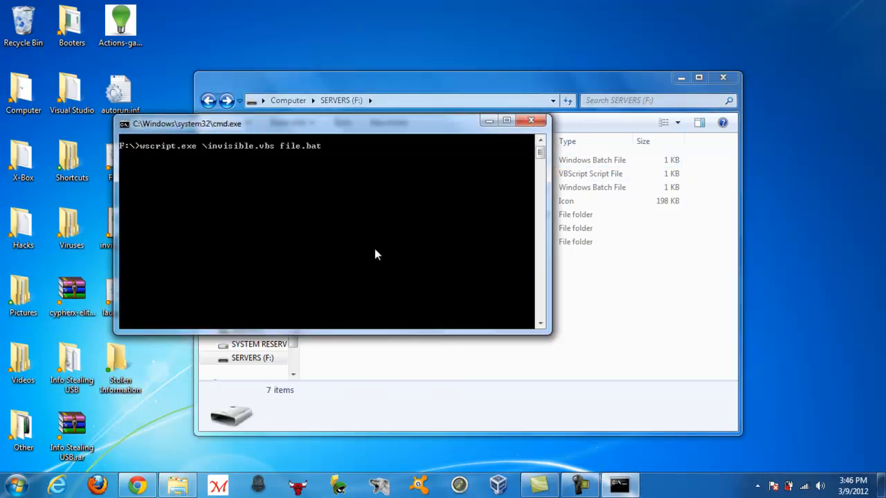
mouse_move(352, 227)
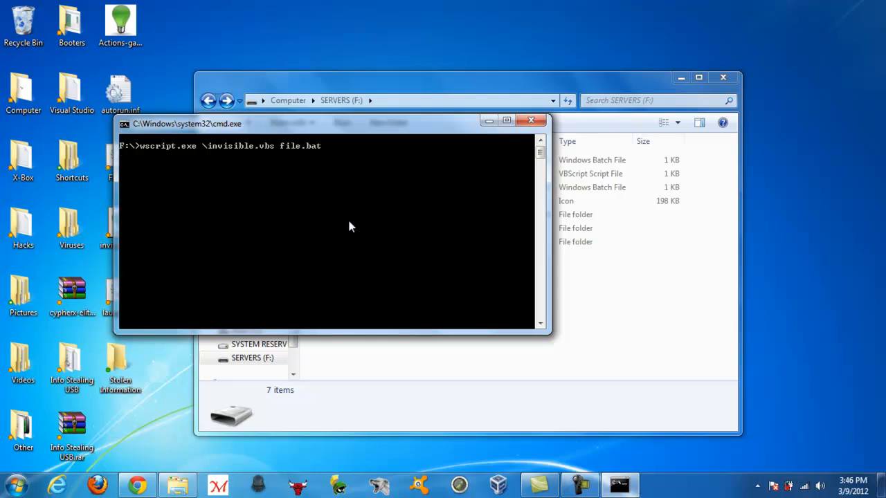
click(532, 119)
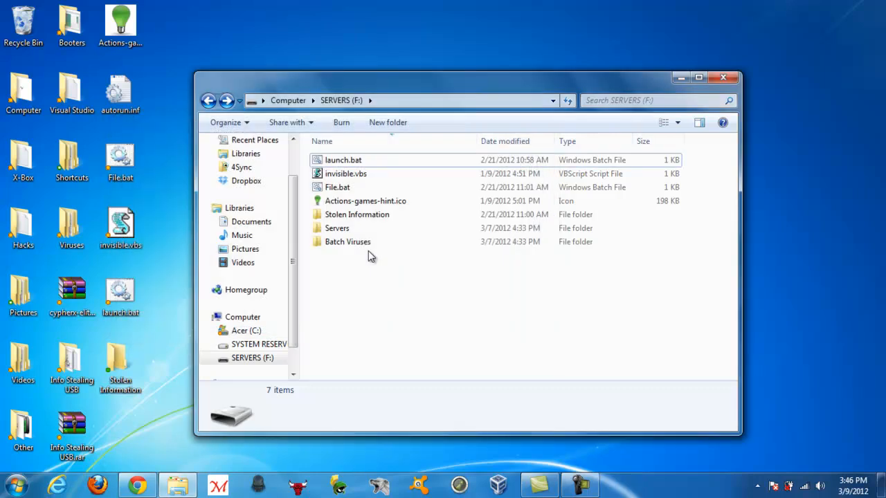
mouse_move(409, 288)
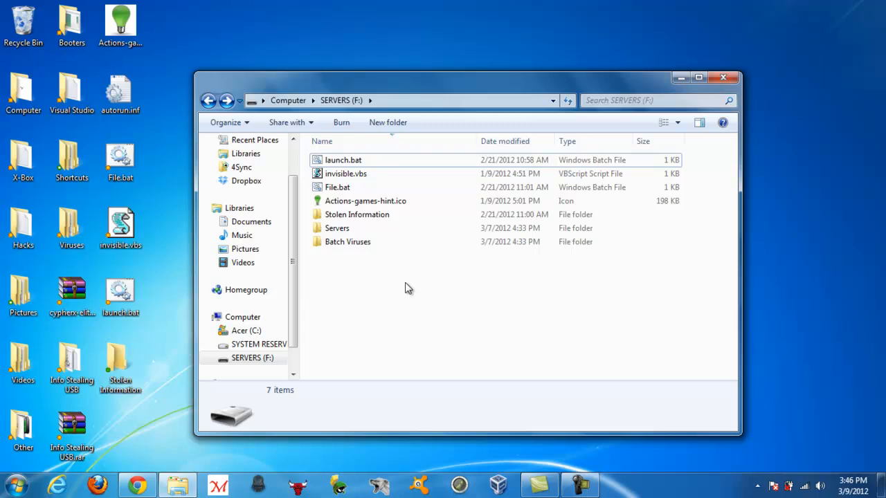
mouse_move(358, 195)
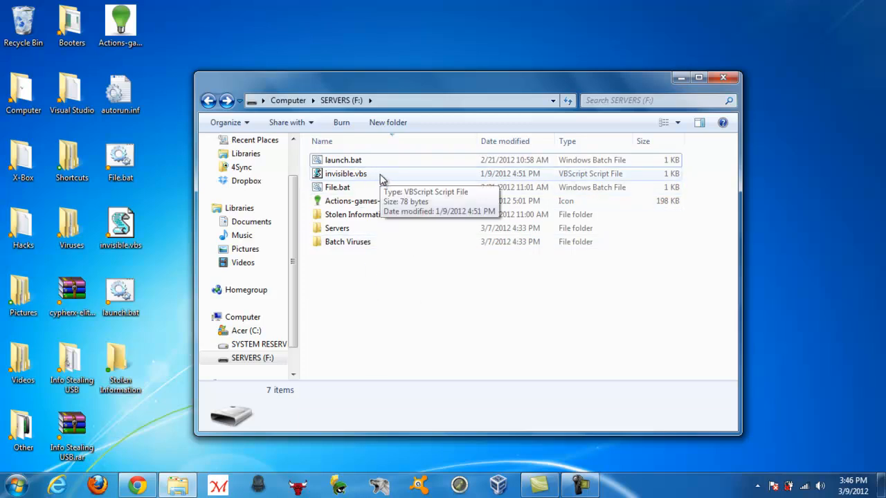
mouse_move(362, 316)
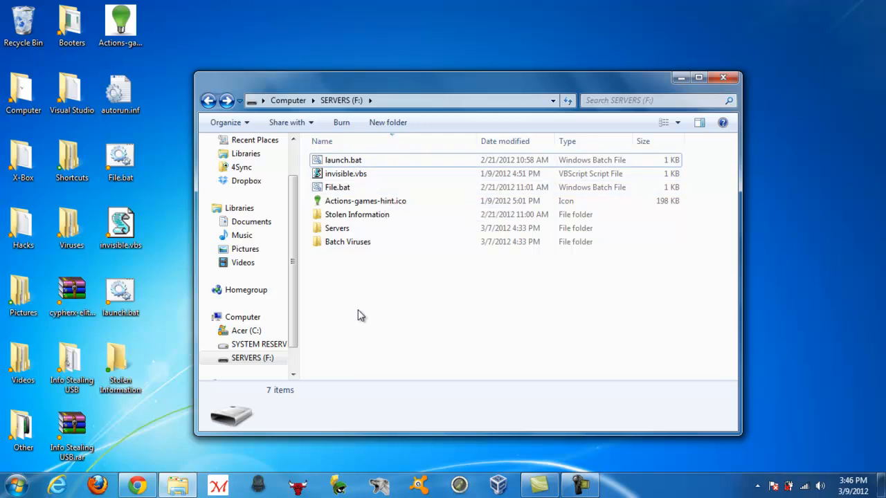
Step: Inspect the refilled Pictures folder's eight subfolders inside Stolen Information, then go back
click(357, 214)
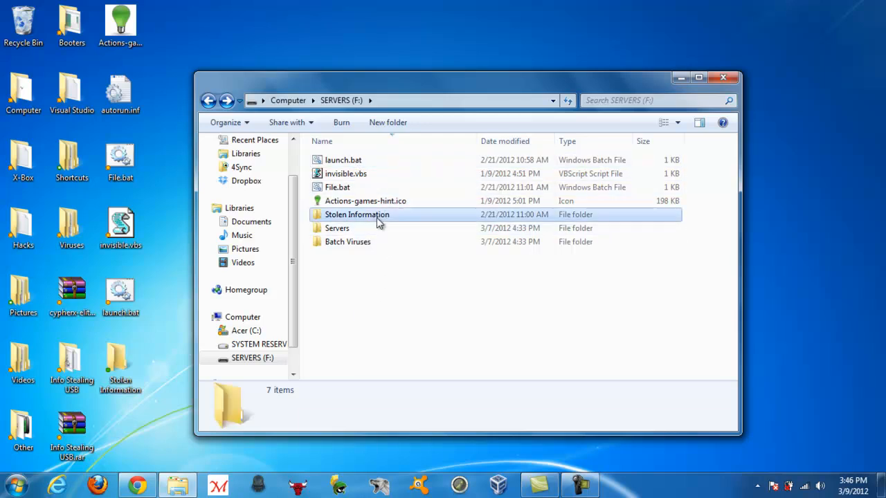
double_click(355, 215)
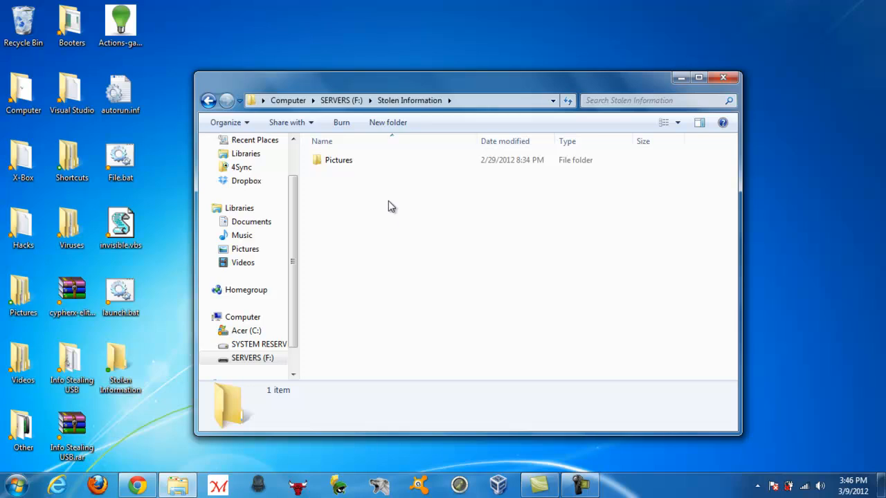
click(338, 160)
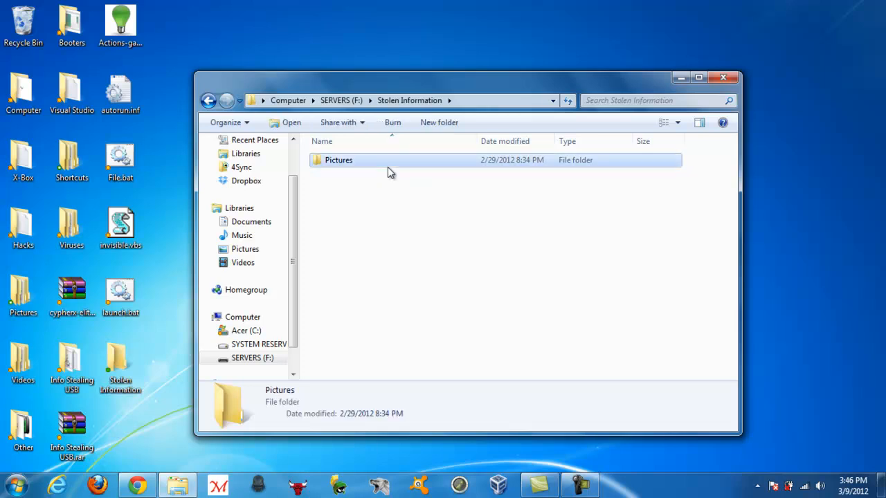
double_click(338, 161)
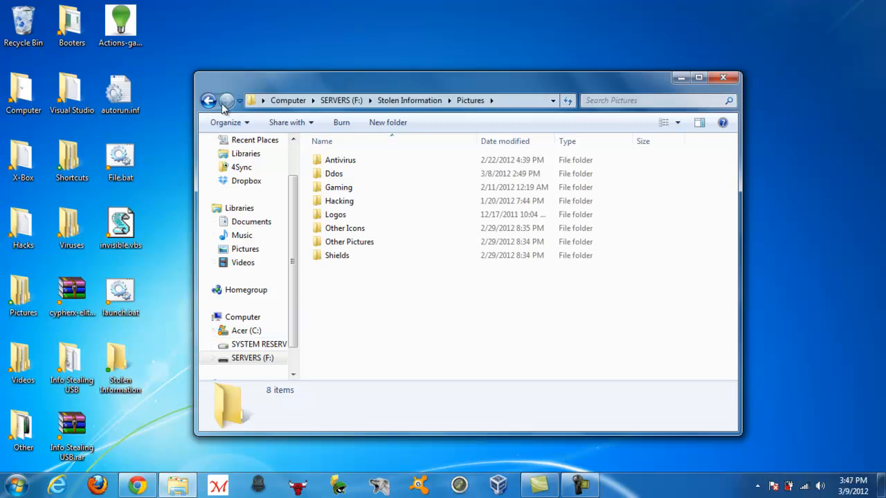
click(209, 100)
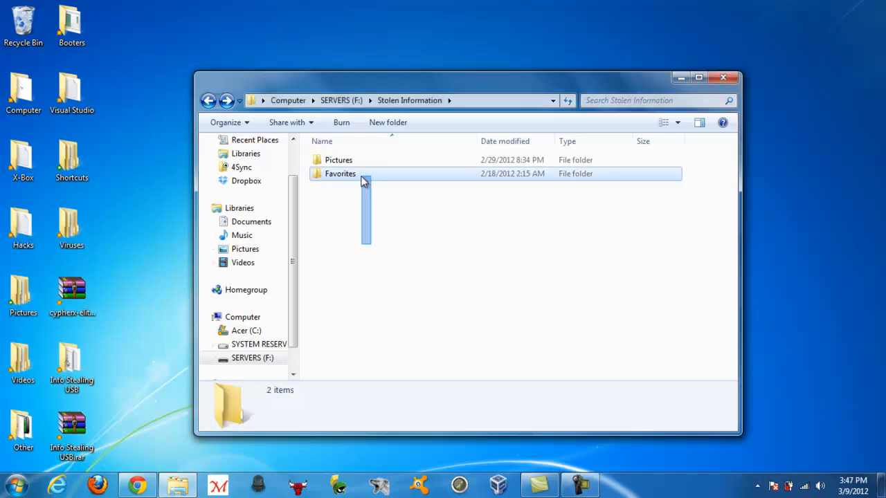
Step: Look inside the copied Favorites folder and wait in Stolen Information for Videos and Downloads
double_click(341, 174)
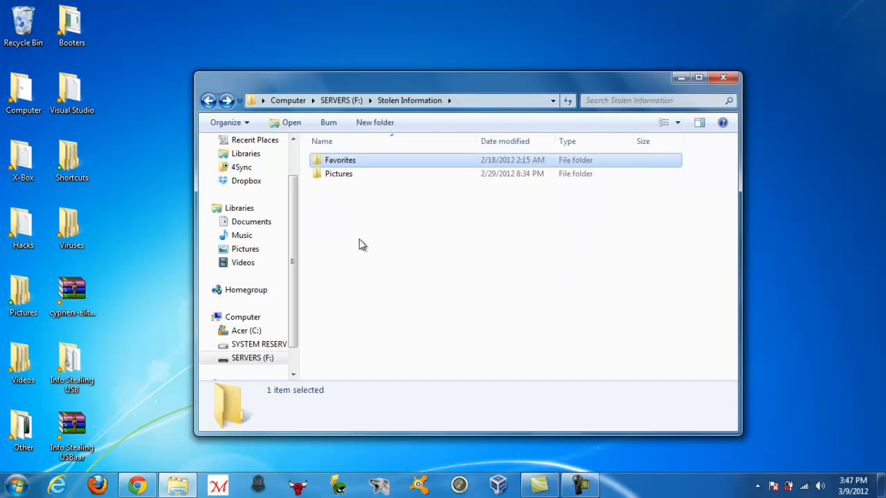
click(402, 269)
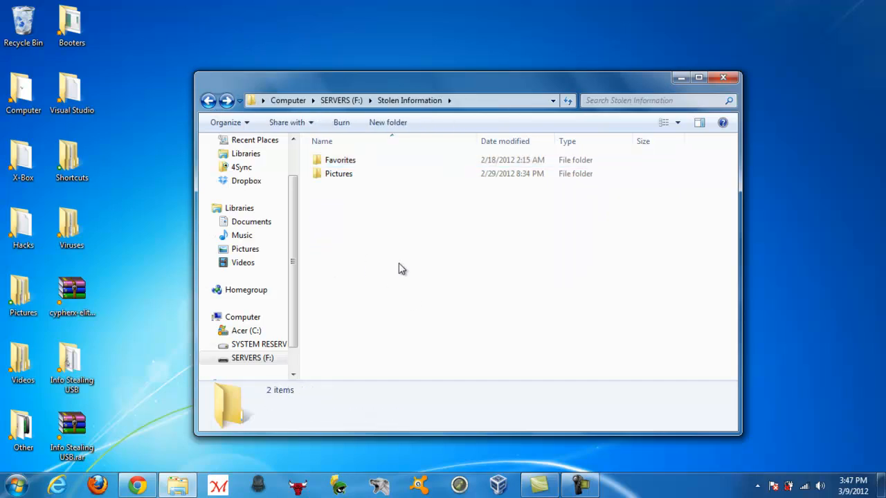
mouse_move(368, 324)
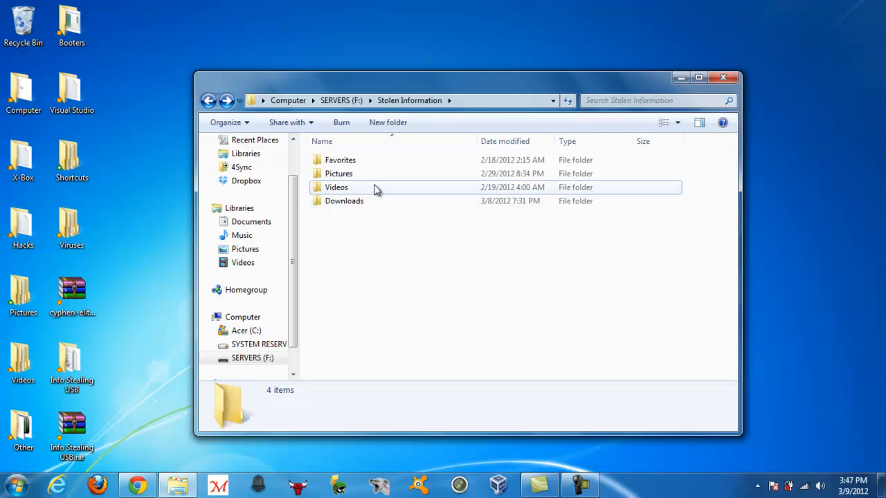
double_click(335, 187)
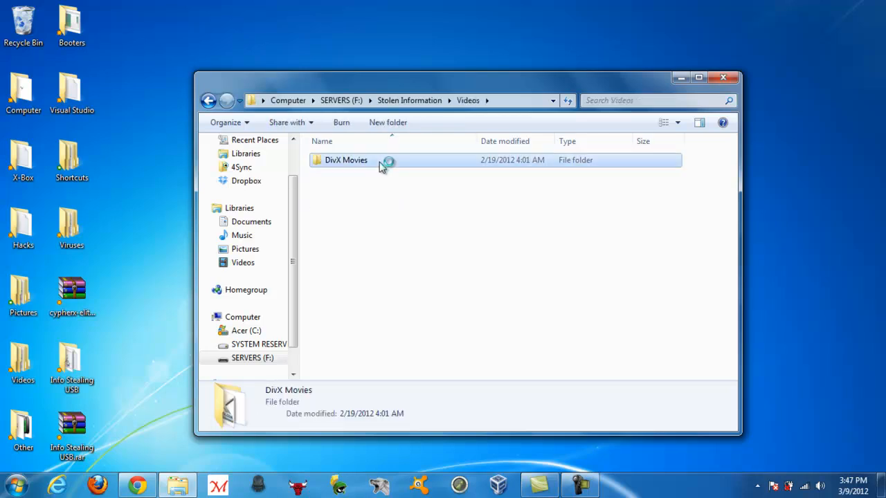
double_click(343, 161)
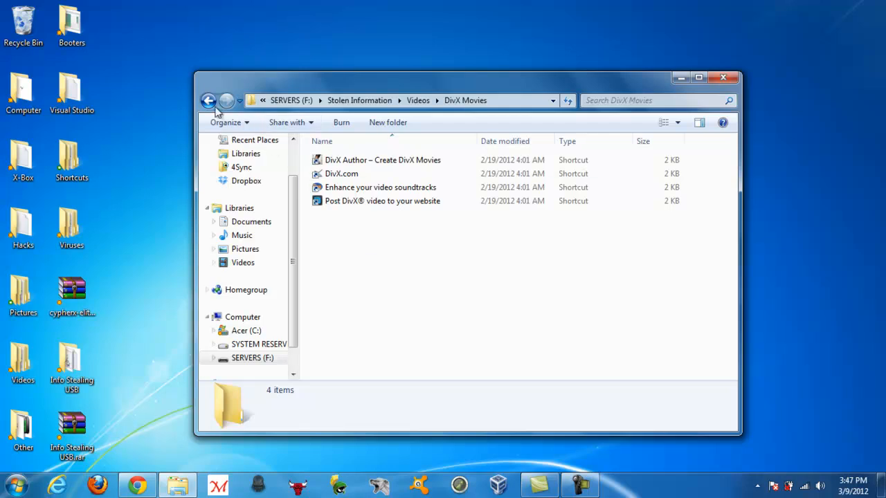
click(210, 100)
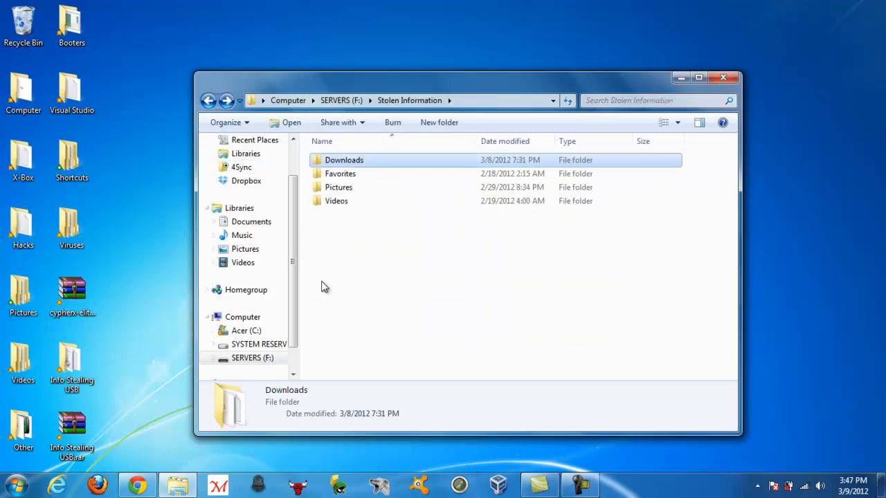
click(355, 275)
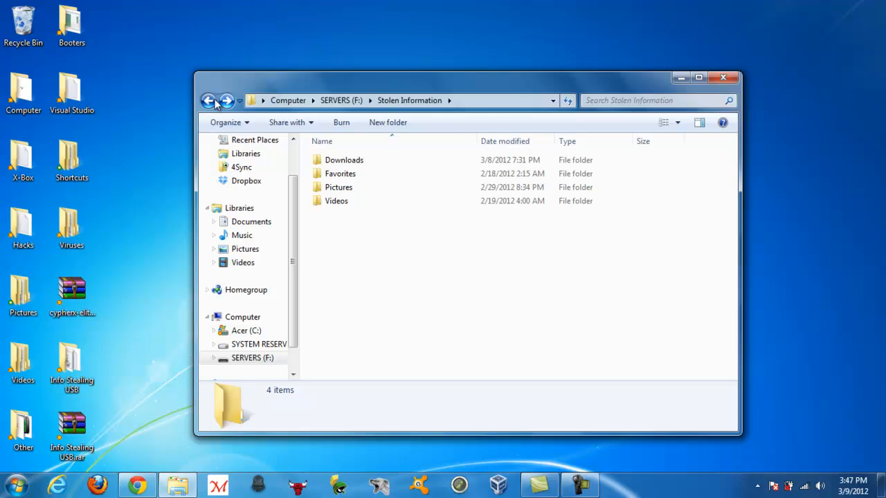
Step: Go up to SERVERS (F:), revisit Stolen Information's four folders, and return to the drive's top level
click(211, 100)
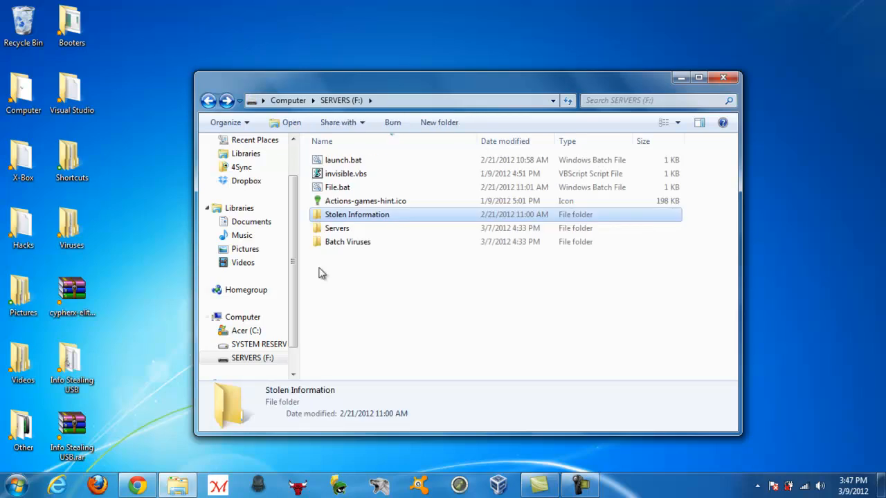
mouse_move(365, 311)
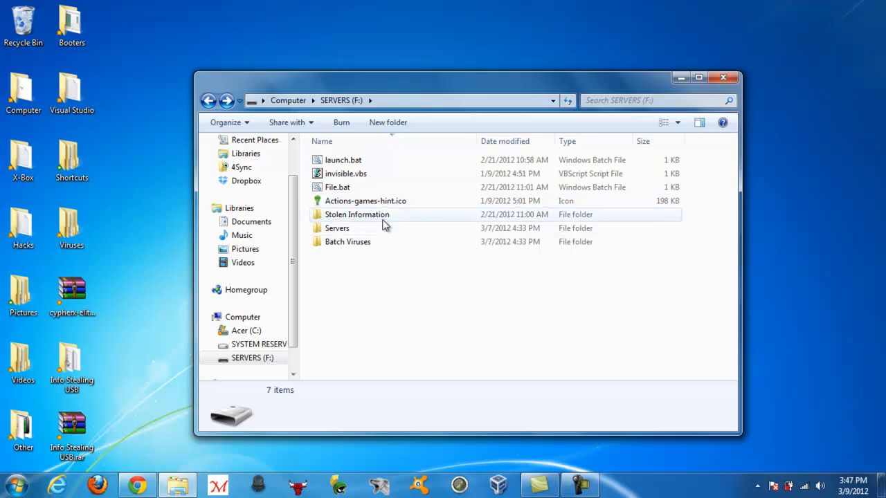
double_click(354, 215)
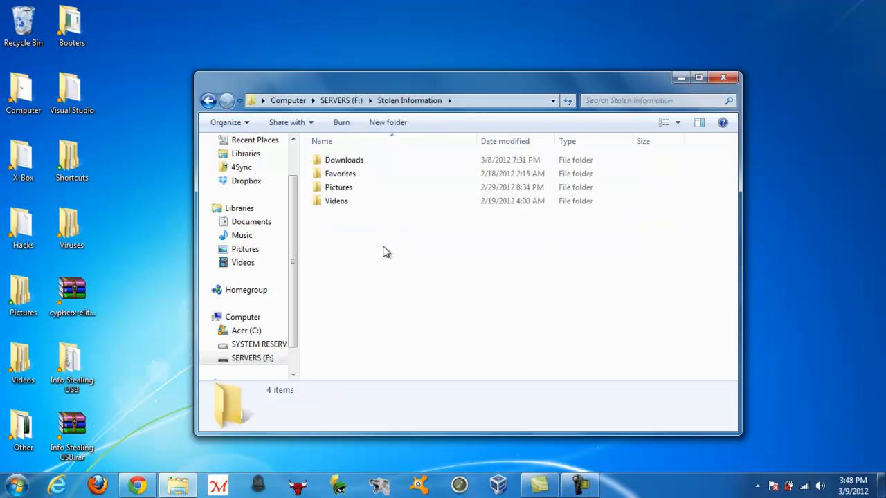
click(208, 100)
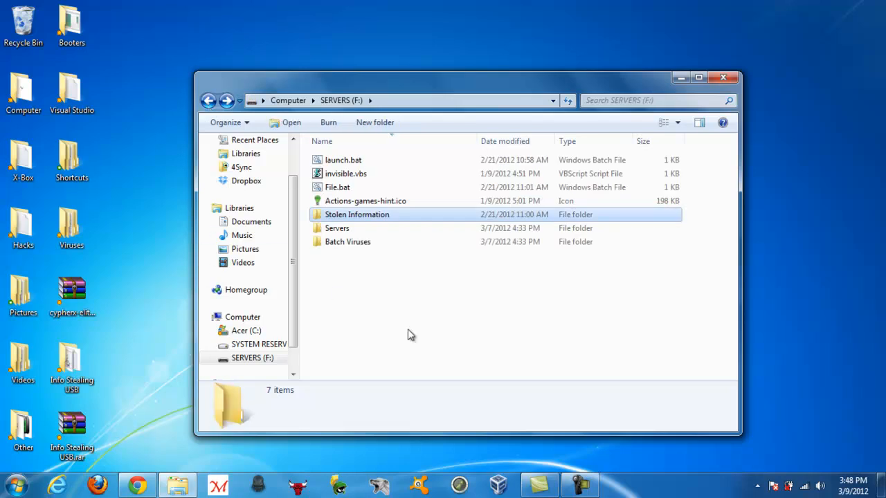